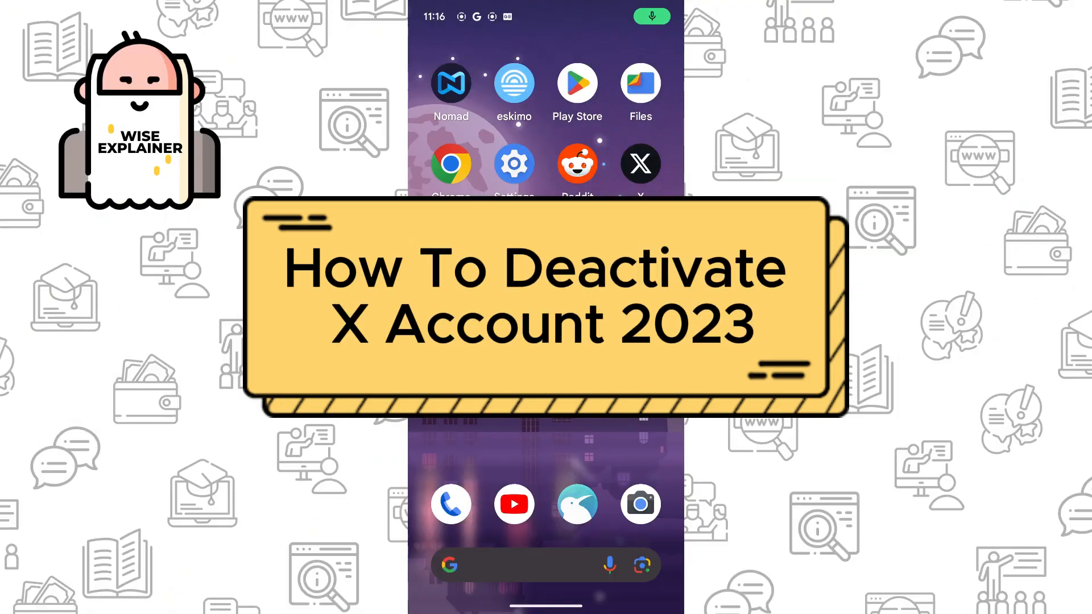
Launch X and go through the profile panel and Settings and privacy to Deactivate your account.
click(639, 164)
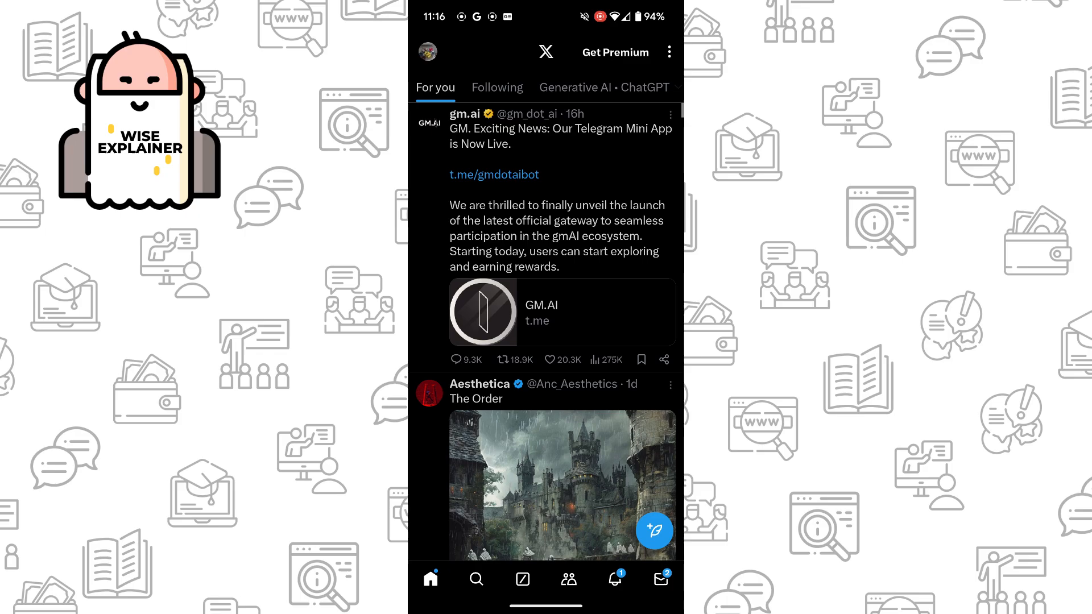
click(426, 52)
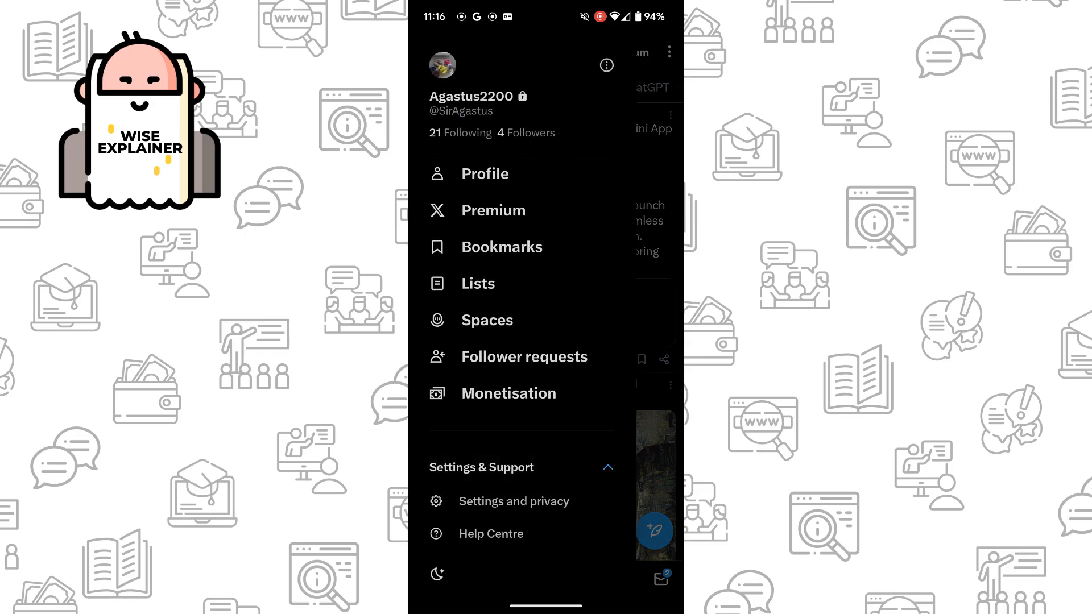
click(514, 501)
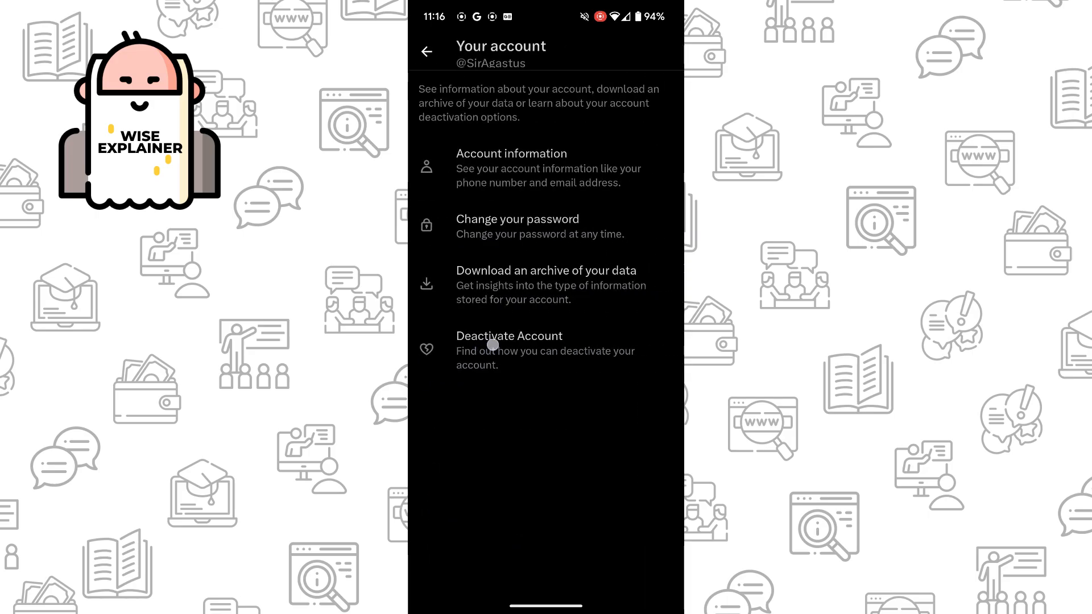
click(509, 350)
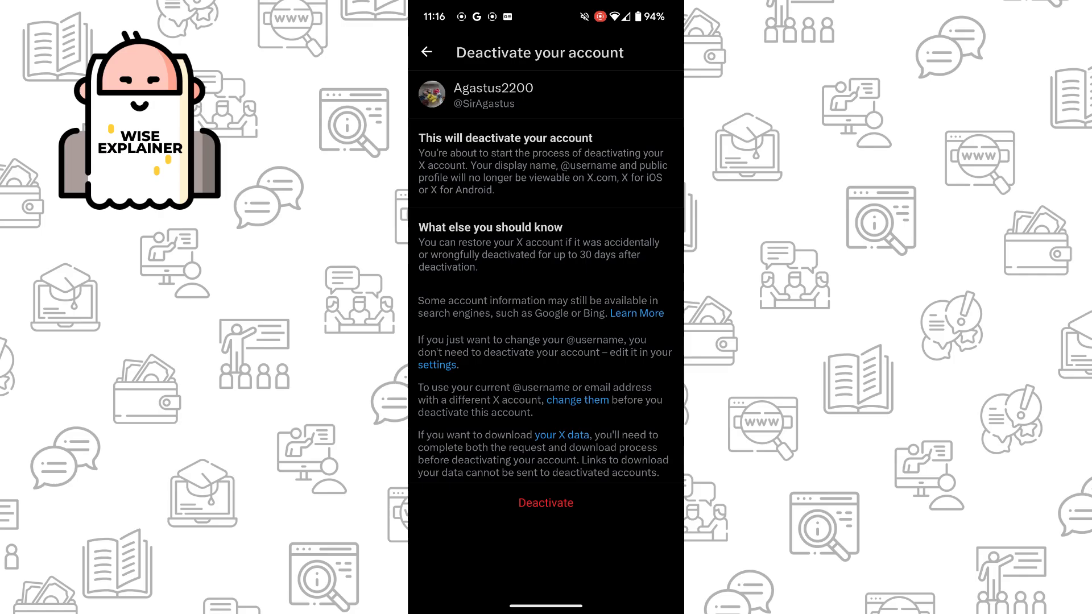